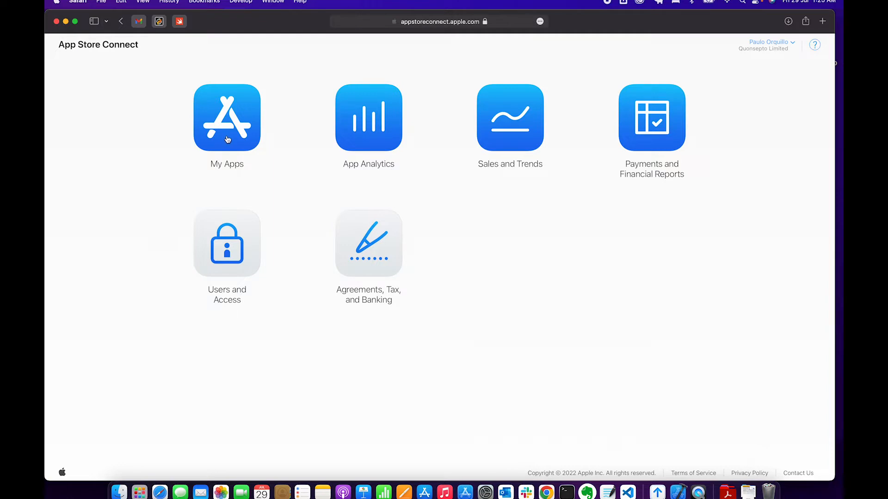
Step: Go to My Apps and bring up the AU Rider Knowledge Test app page
{"action": "left_click", "coordinate": [226, 117]}
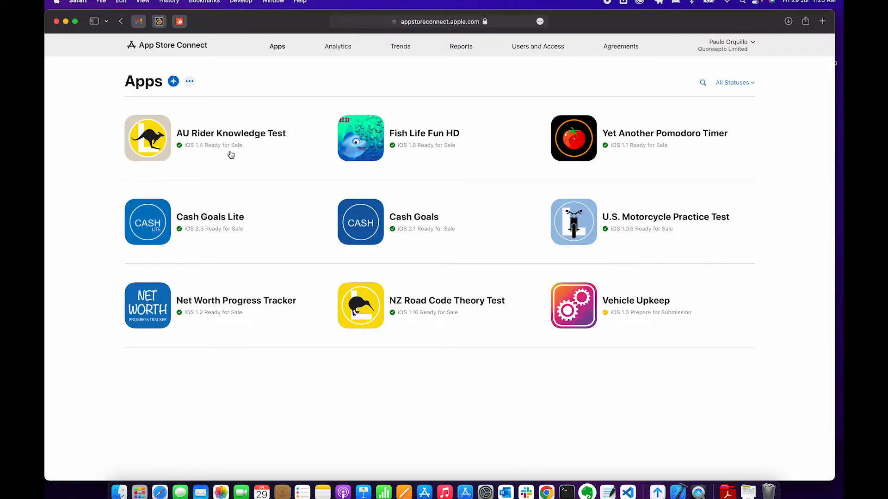
{"action": "left_click", "coordinate": [231, 133]}
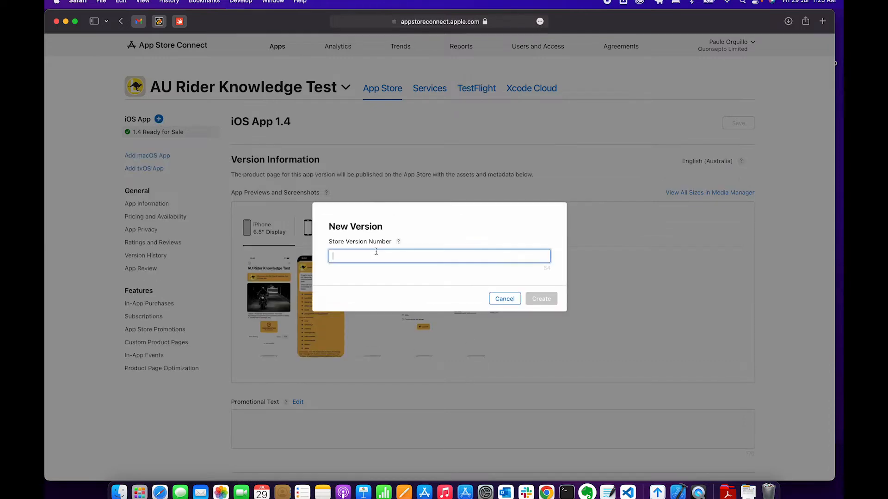
Step: Create iOS version 1.5 in Prepare for Submission, view its page, then start launching Xcode
{"action": "type", "text": "1.5"}
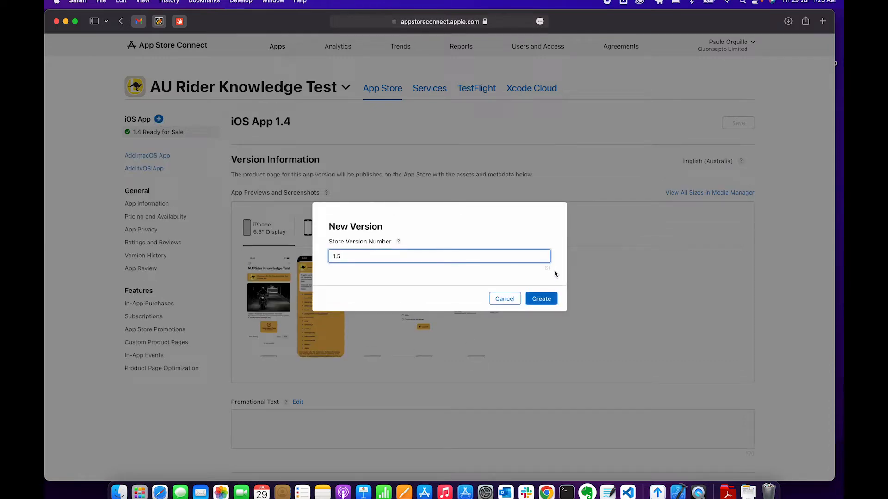
{"action": "left_click", "coordinate": [540, 299]}
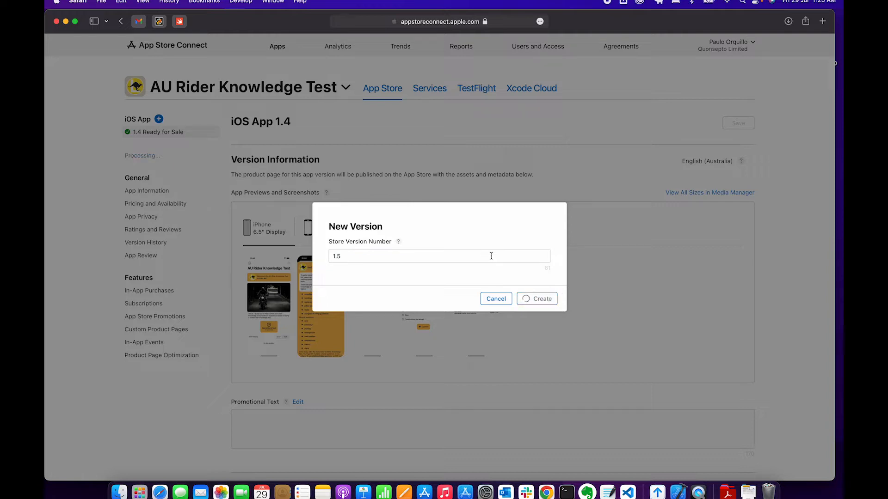
{"action": "left_click", "coordinate": [536, 298]}
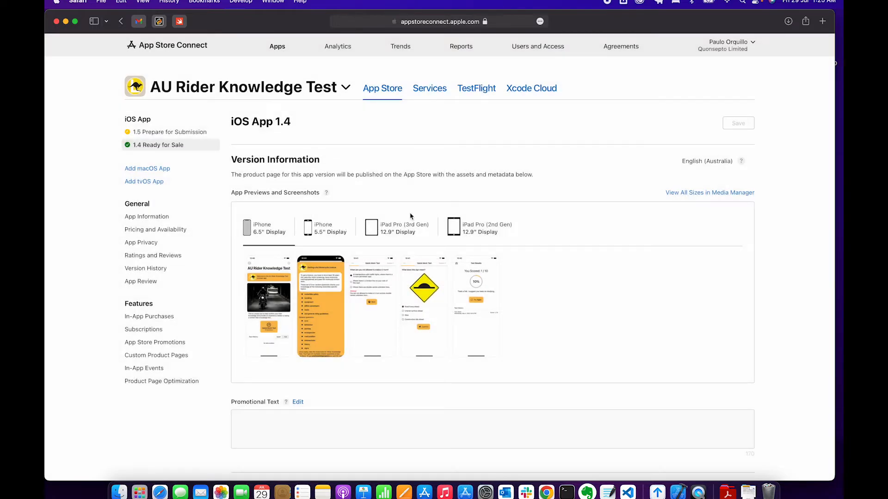
{"action": "left_click", "coordinate": [170, 132]}
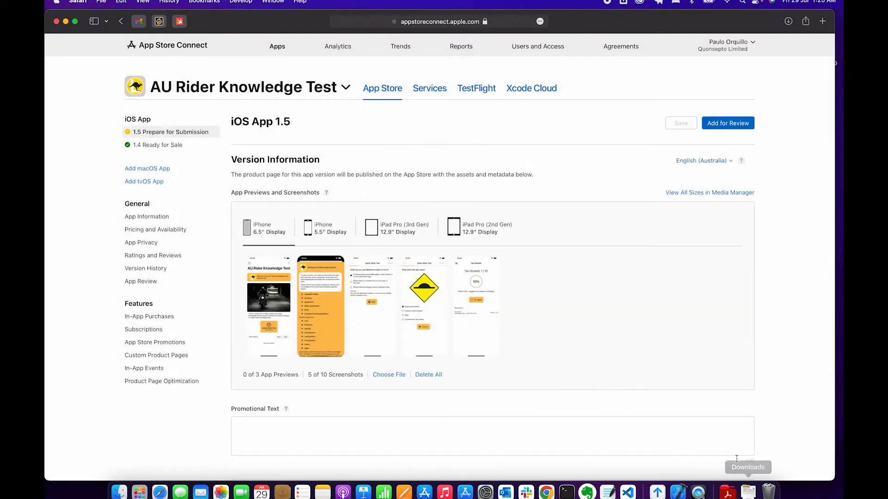
{"action": "type", "text": "xoc"}
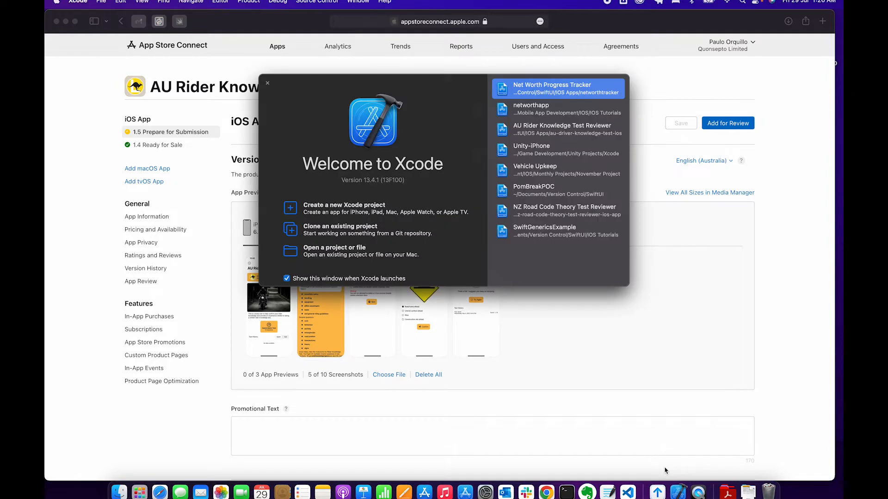
Step: Open the AU Rider Knowledge Test Reviewer project from the recent projects list
{"action": "left_click", "coordinate": [558, 130]}
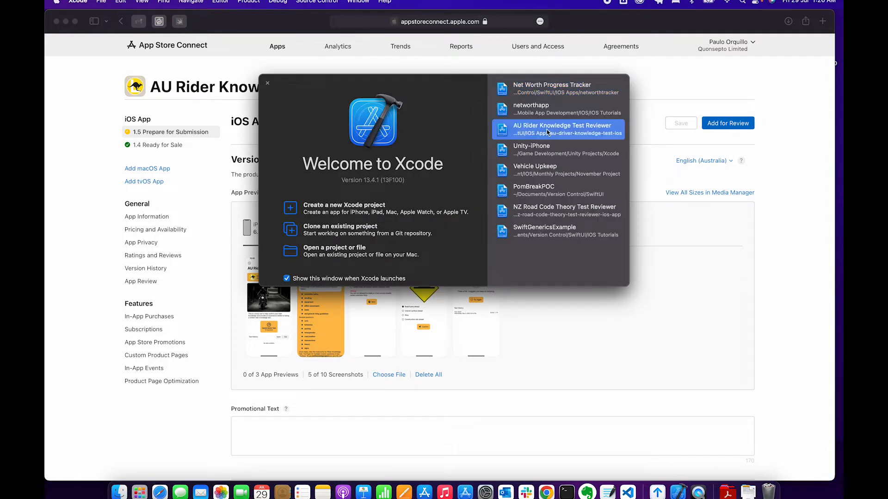
{"action": "double_click", "coordinate": [560, 128]}
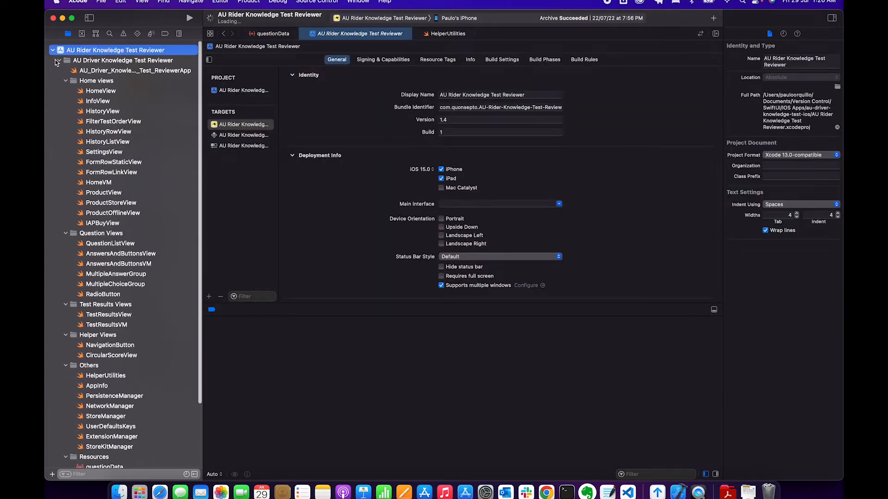
Step: Collapse the navigator groups and change the target's Version from 1.4 to 1.5
{"action": "left_click", "coordinate": [56, 60]}
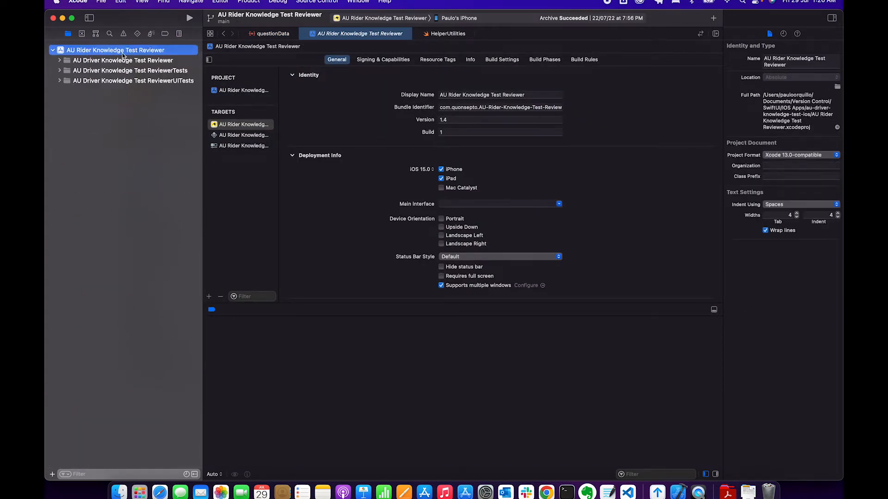
{"action": "left_click", "coordinate": [500, 120]}
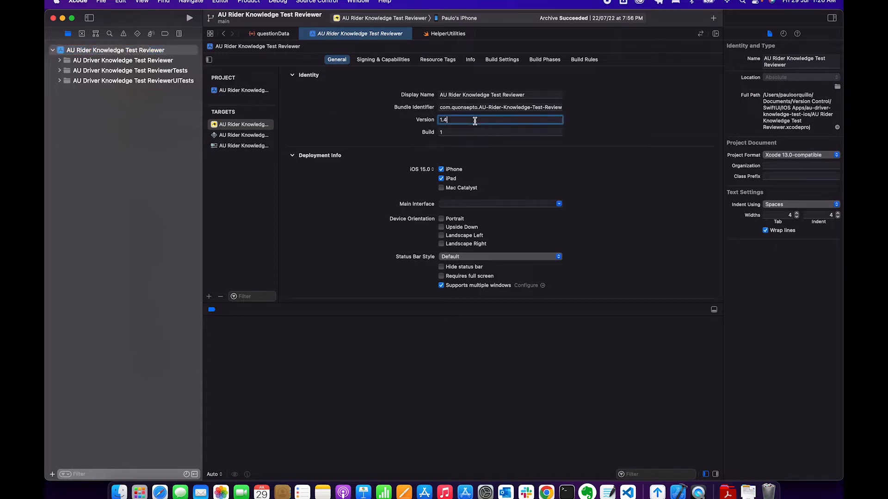
{"action": "key", "text": "Backspace"}
{"action": "type", "text": "5"}
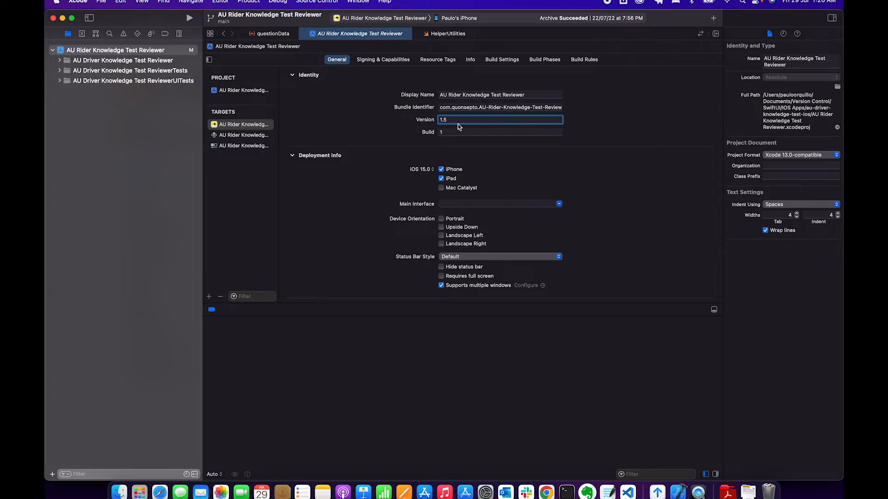
{"action": "mouse_move", "coordinate": [647, 121]}
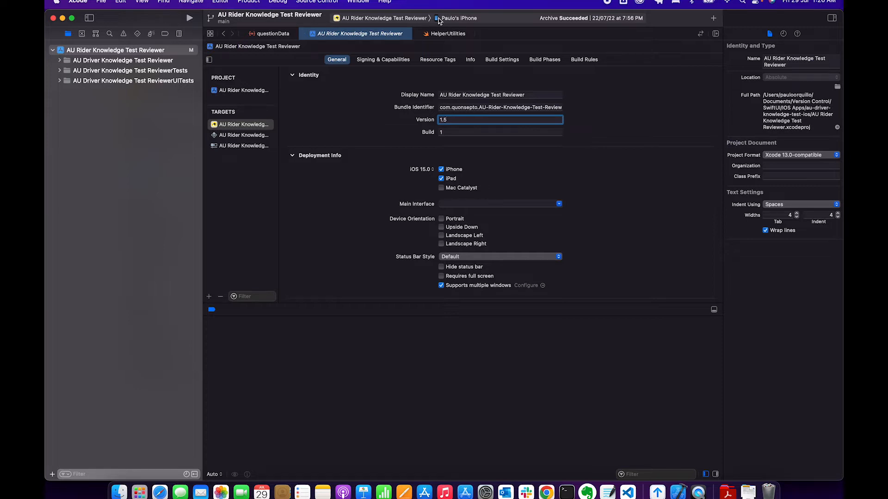
Step: Set the run destination to Any iOS Device (arm64)
{"action": "left_click", "coordinate": [458, 18]}
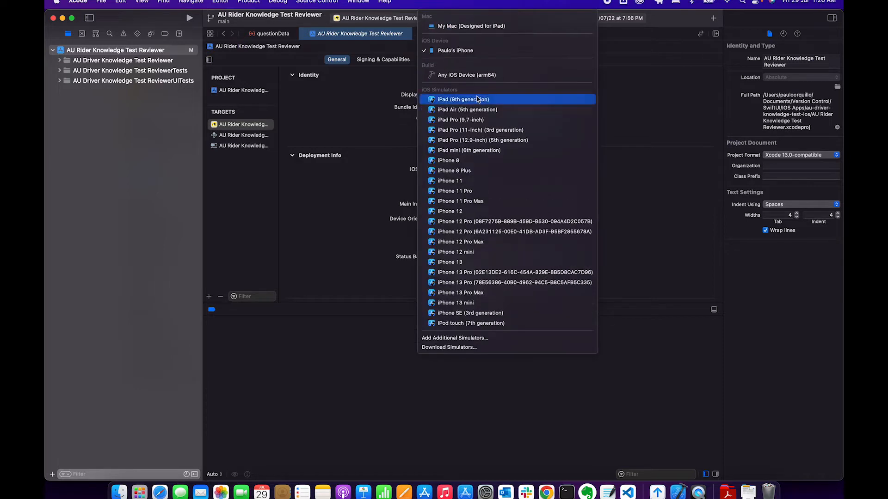
{"action": "mouse_move", "coordinate": [465, 75]}
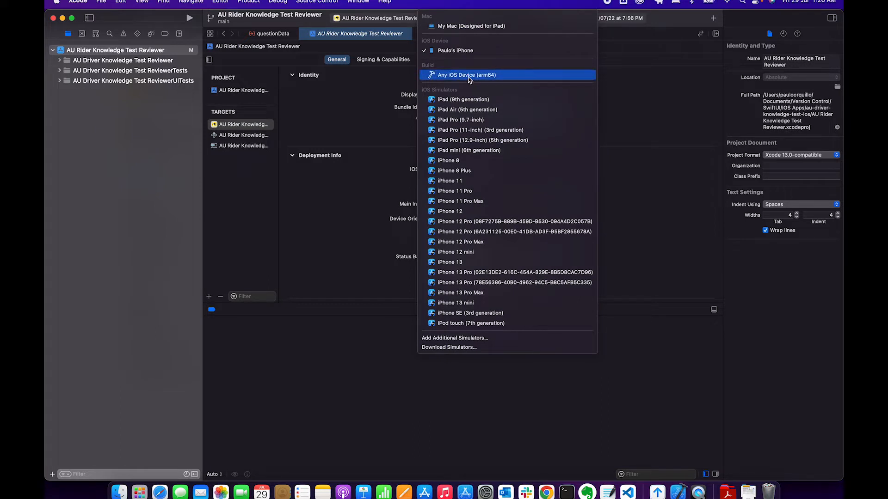
{"action": "left_click", "coordinate": [466, 75]}
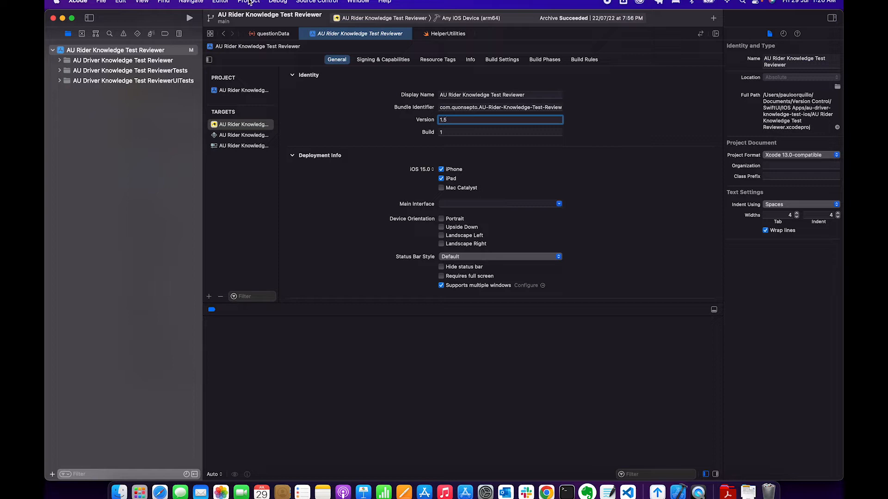
Step: Archive the app via Product > Archive so the 1.5 (1) archive appears in the Organizer
{"action": "left_click", "coordinate": [248, 2]}
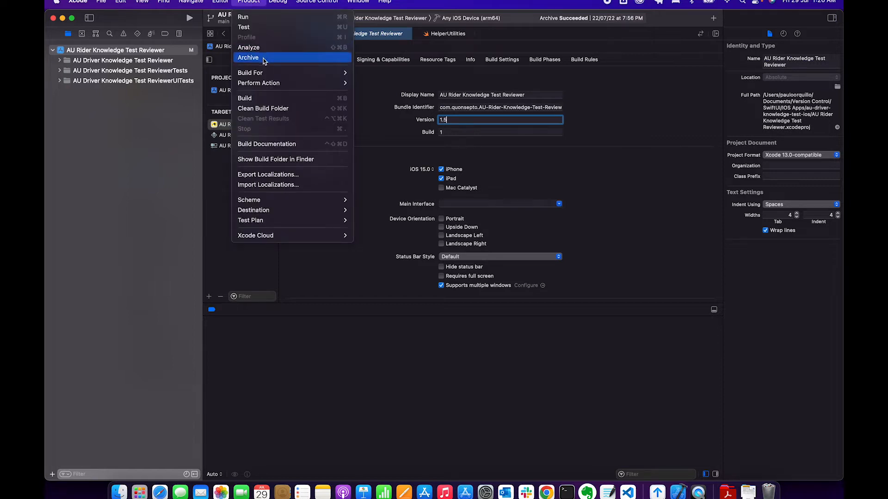
{"action": "left_click", "coordinate": [248, 58]}
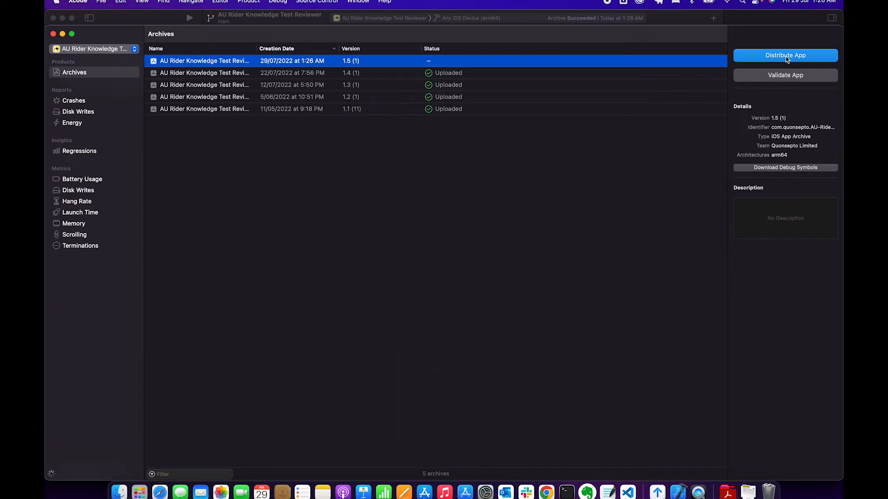
Step: Distribute the 1.5 archive for App Store Connect, choosing to sign and export without uploading
{"action": "left_click", "coordinate": [785, 55]}
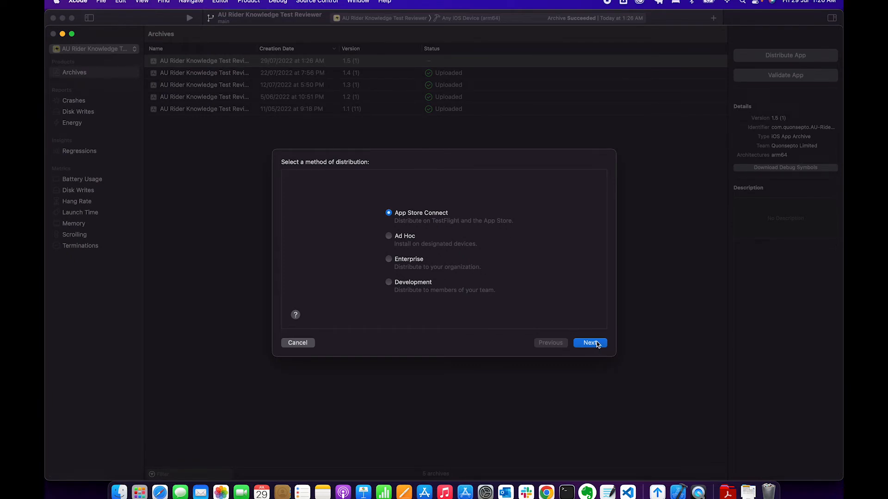
{"action": "left_click", "coordinate": [590, 342]}
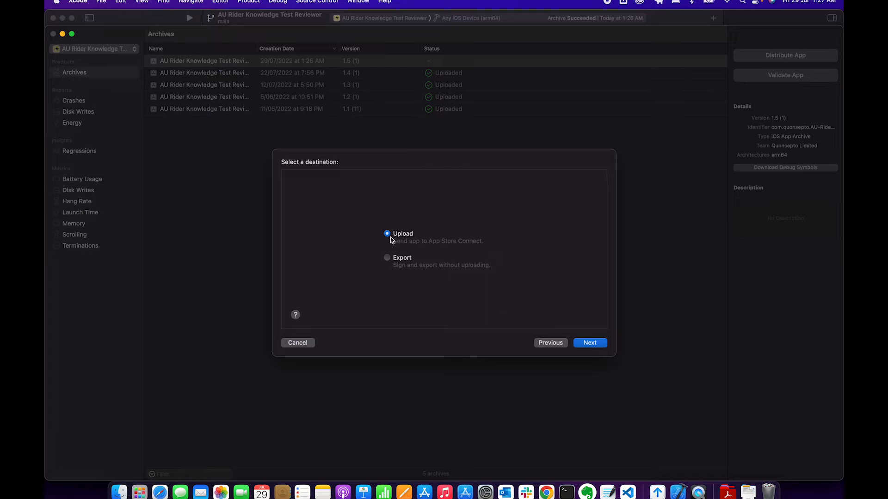
{"action": "mouse_move", "coordinate": [386, 265]}
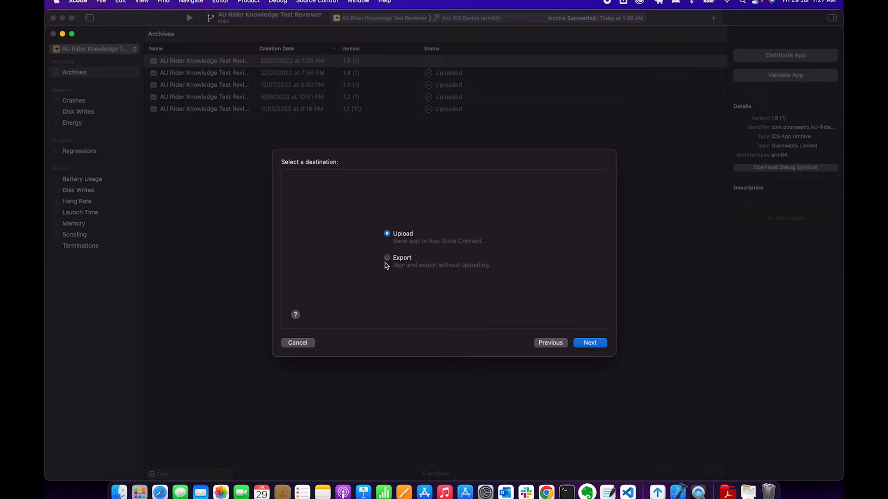
{"action": "left_click", "coordinate": [388, 258]}
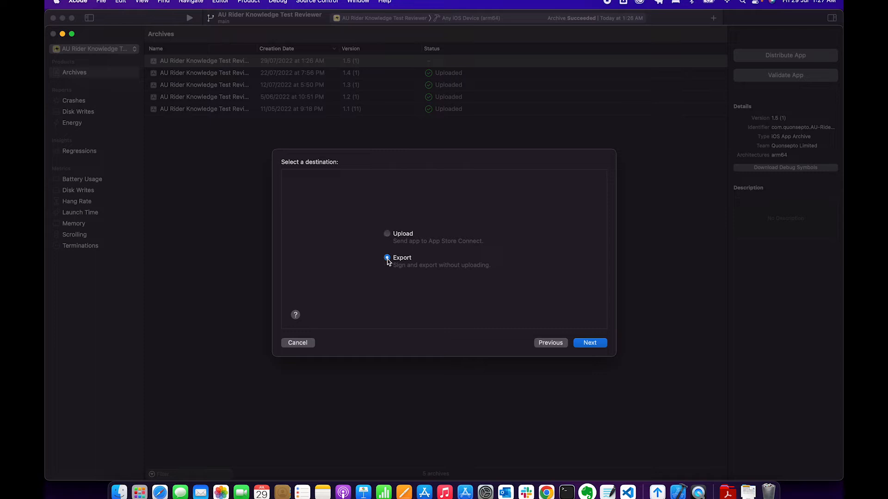
{"action": "left_click", "coordinate": [387, 258]}
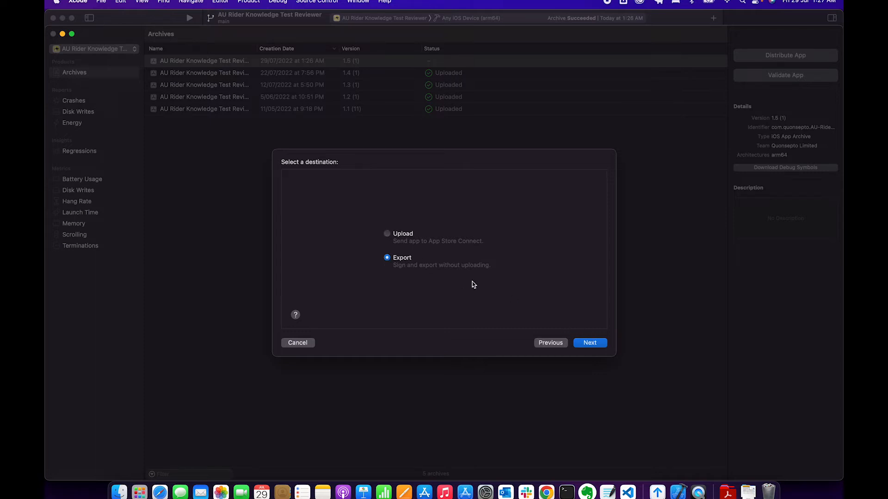
{"action": "mouse_move", "coordinate": [582, 337]}
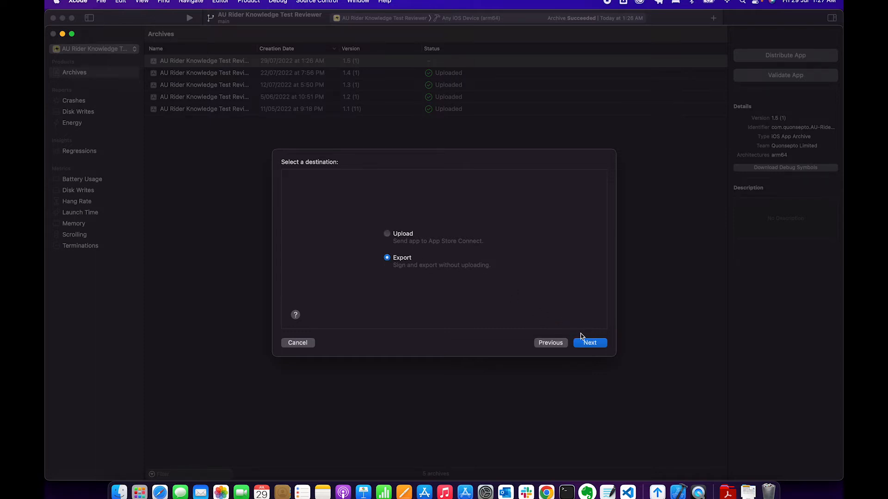
{"action": "left_click", "coordinate": [589, 342]}
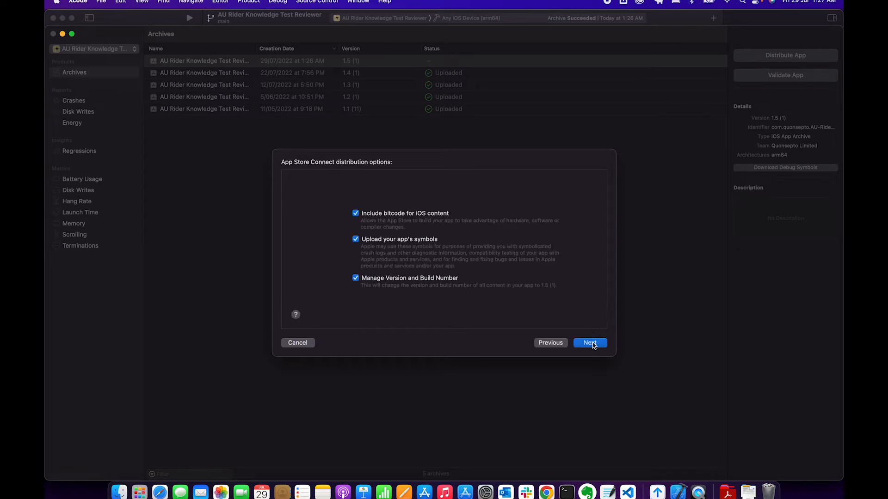
Step: Keep automatic signing, allow codesign to use the key, and export the reviewed IPA
{"action": "left_click", "coordinate": [588, 342]}
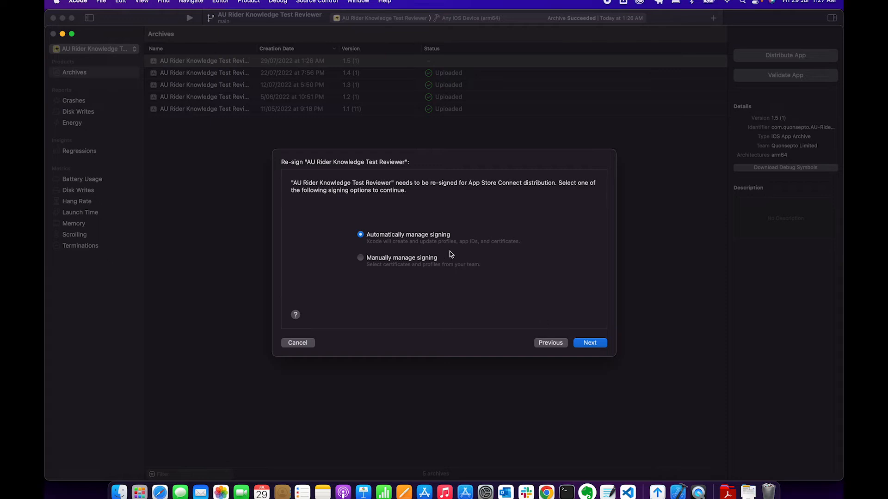
{"action": "left_click", "coordinate": [589, 342]}
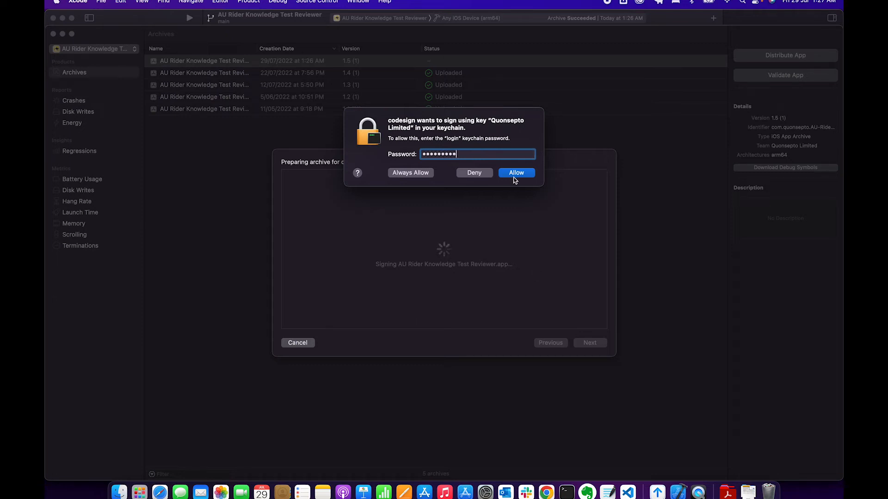
{"action": "left_click", "coordinate": [515, 173]}
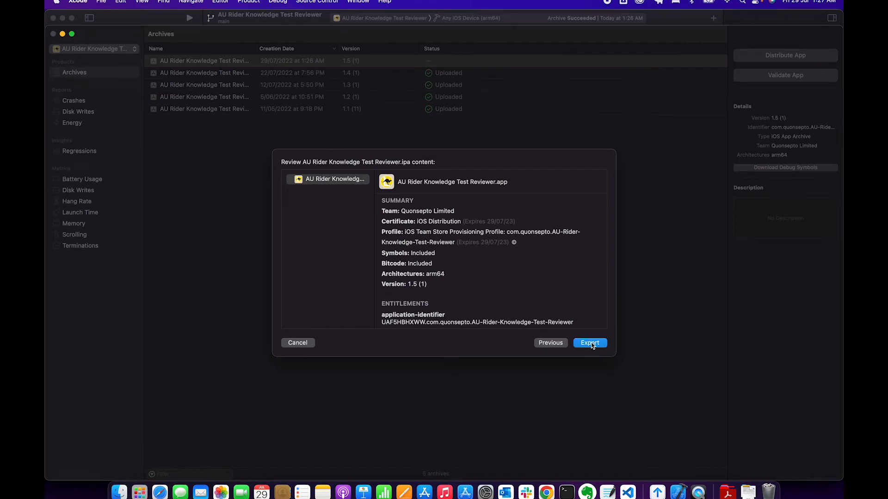
{"action": "left_click", "coordinate": [589, 342]}
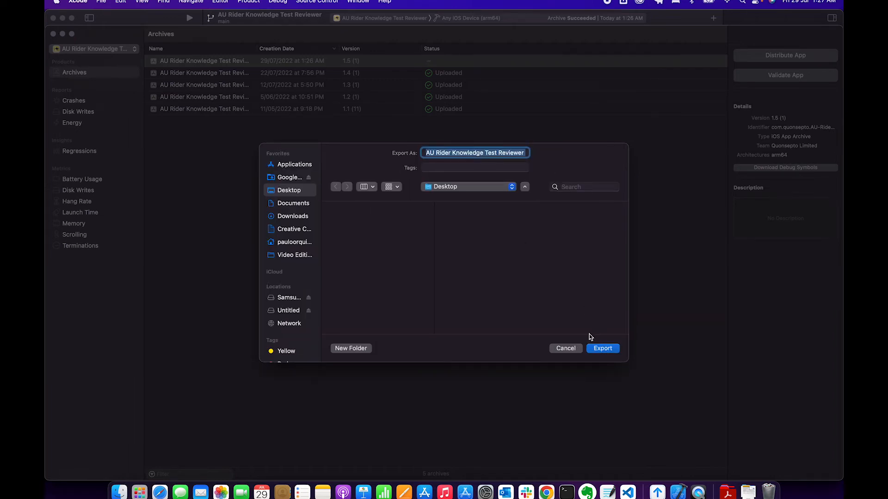
Step: Write the 1.5 IPA, plists and packaging log to a Desktop folder and return to the archives list
{"action": "left_click", "coordinate": [565, 349]}
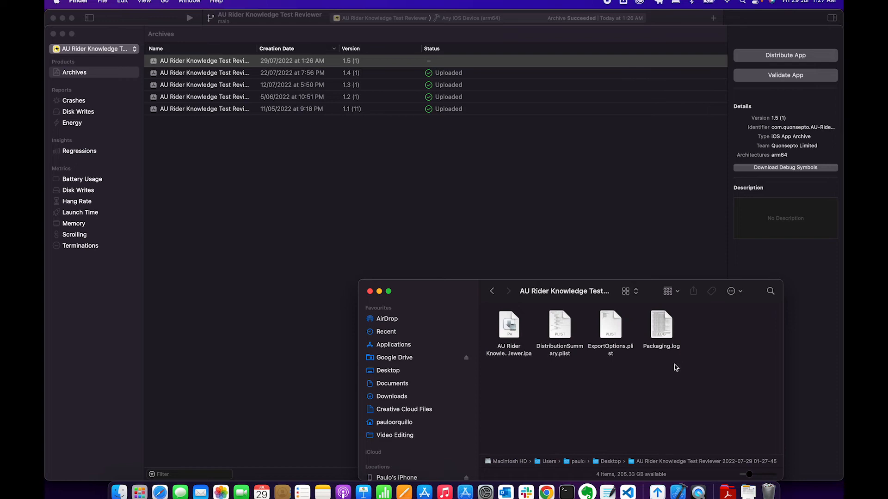
{"action": "left_click", "coordinate": [507, 325]}
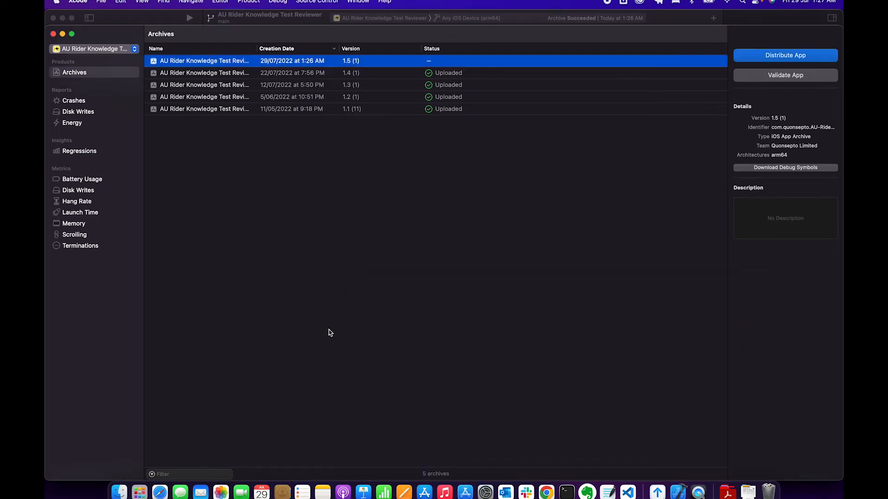
Step: Find Transporter in the App Store and launch it
{"action": "type", "text": "app Store"}
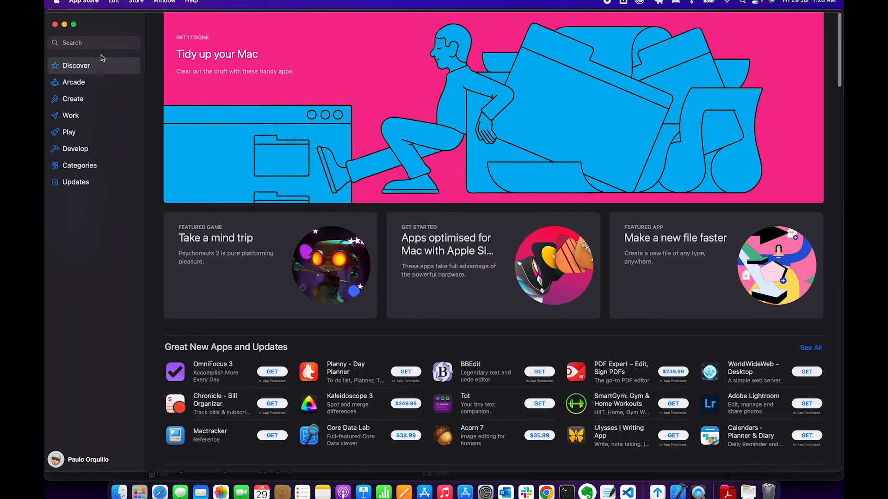
{"action": "type", "text": "transporter"}
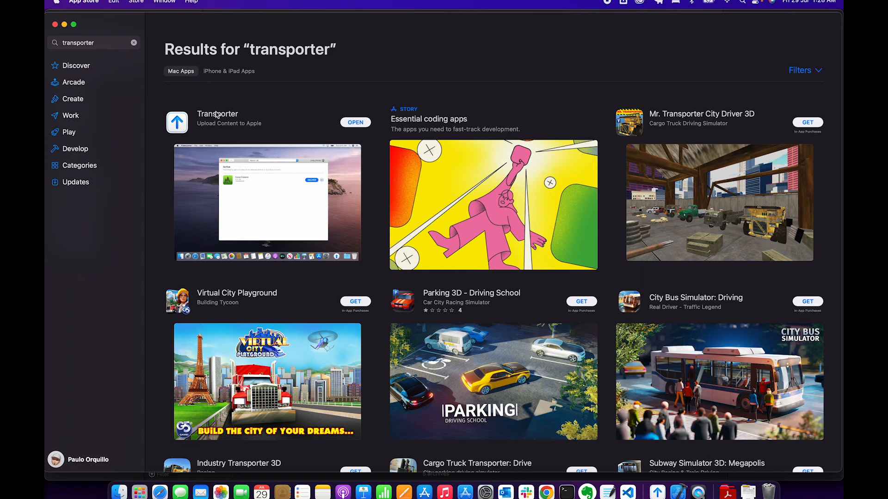
{"action": "left_click", "coordinate": [217, 118]}
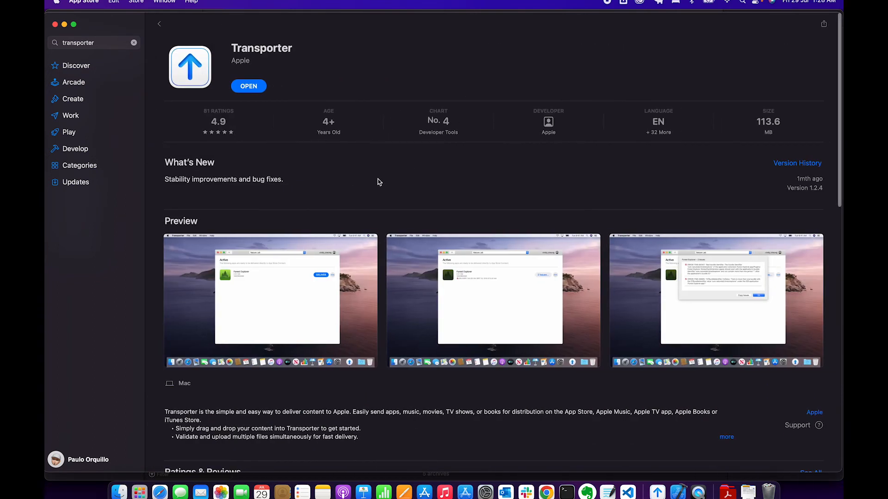
{"action": "mouse_move", "coordinate": [262, 104]}
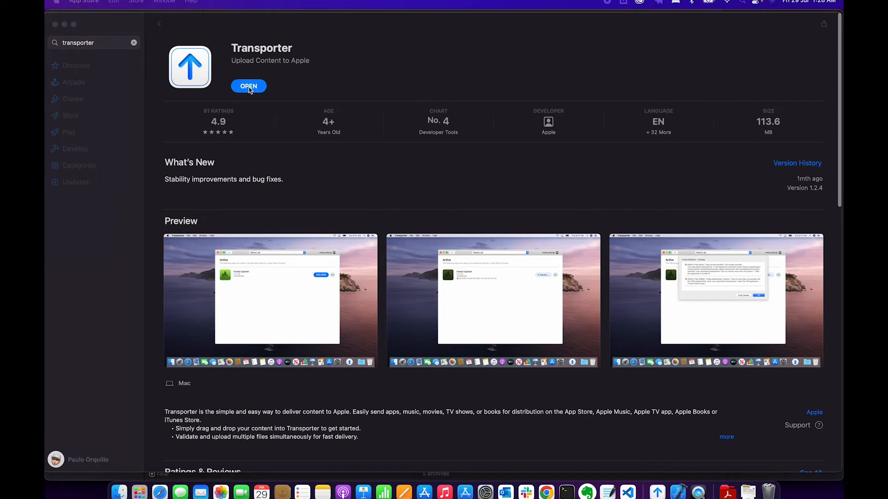
{"action": "left_click", "coordinate": [248, 85]}
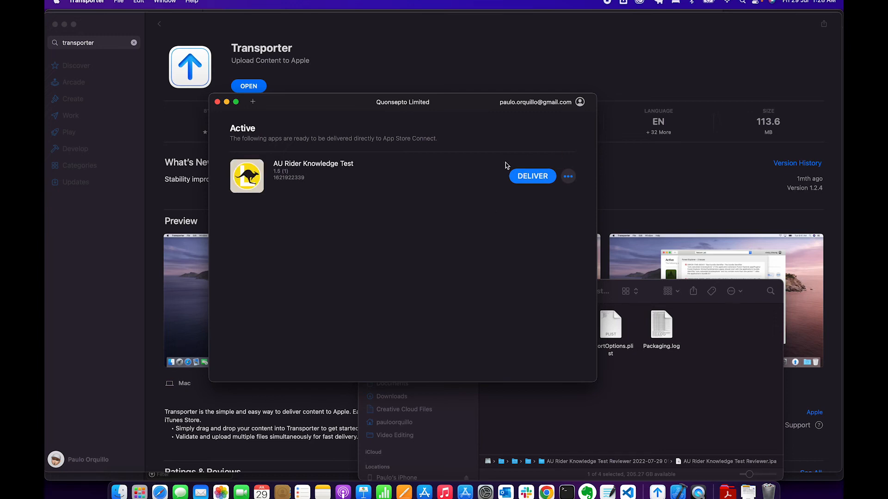
Step: Deliver the AU Rider Knowledge Test 1.5 (1) build to App Store Connect
{"action": "left_click", "coordinate": [532, 176]}
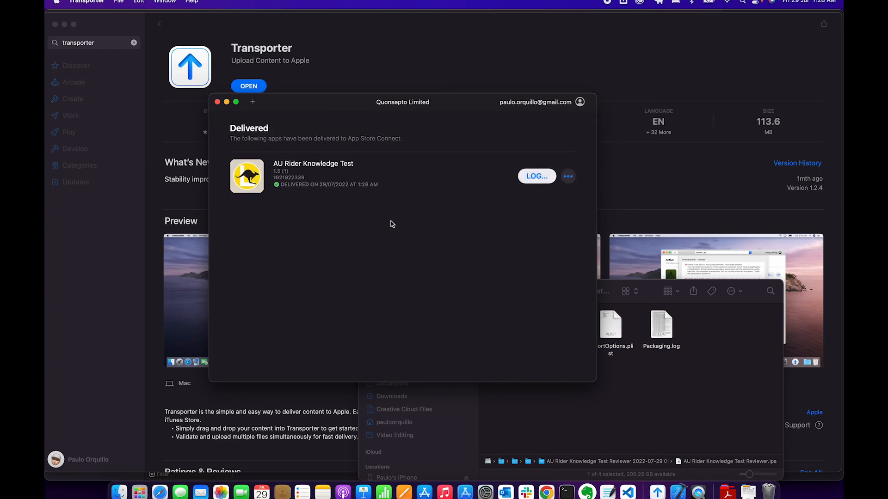
{"action": "mouse_move", "coordinate": [160, 491]}
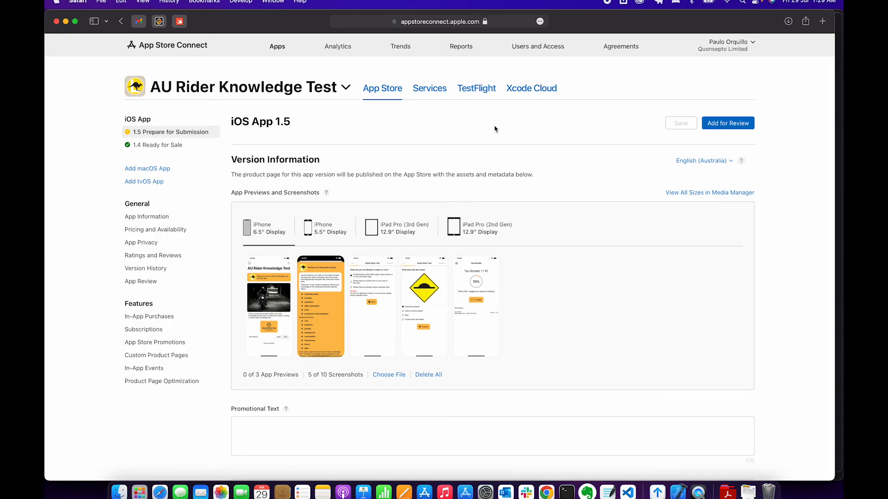
Step: Show the TestFlight iOS builds, where version 1.5 build 1 reports Missing Compliance
{"action": "left_click", "coordinate": [476, 88]}
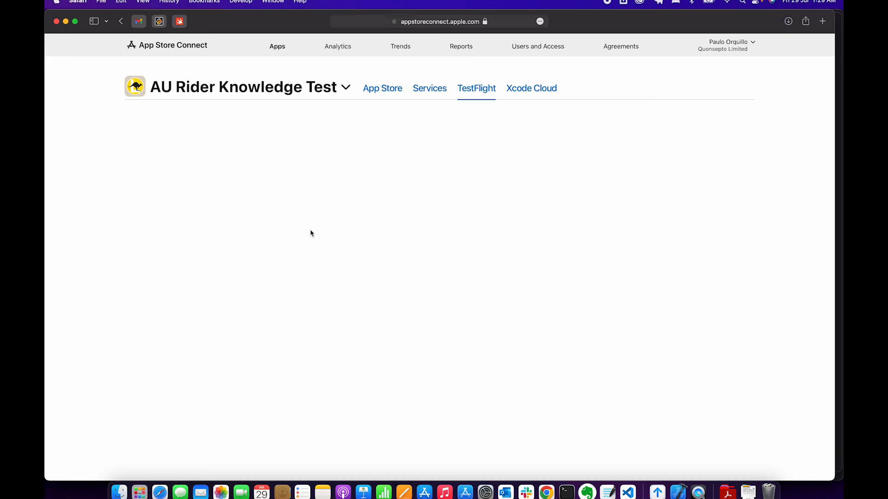
{"action": "left_click", "coordinate": [476, 88]}
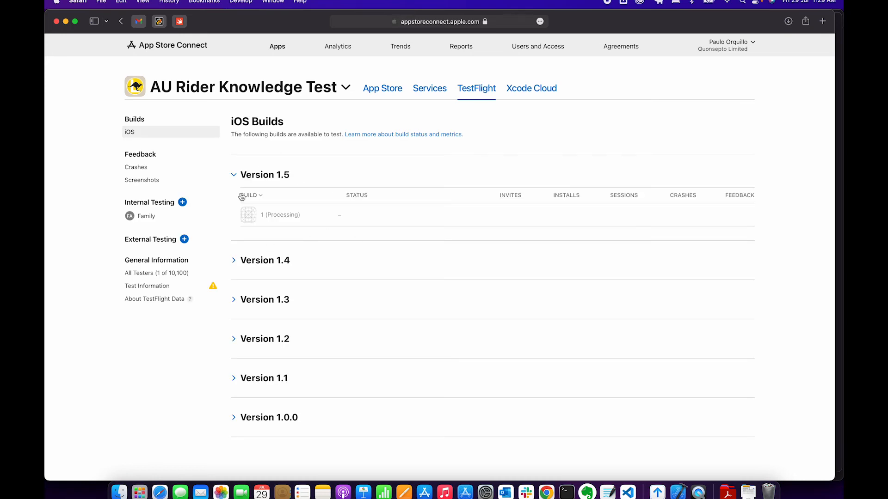
{"action": "mouse_move", "coordinate": [324, 232]}
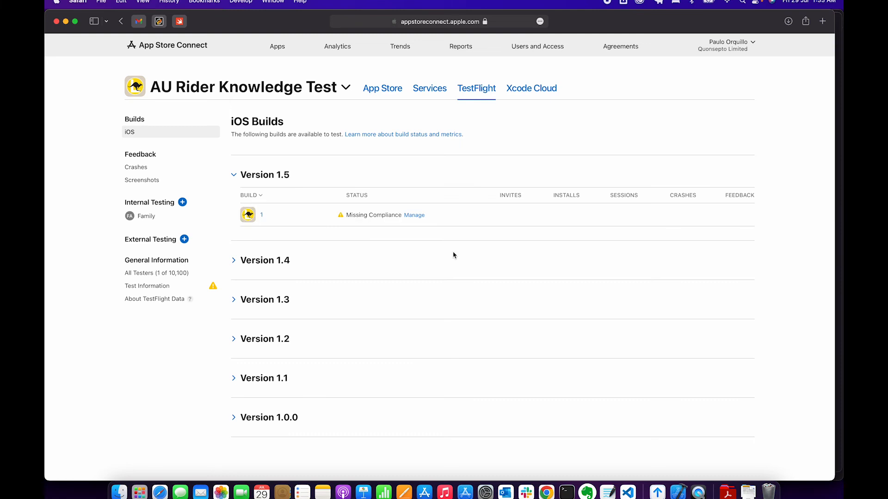
{"action": "mouse_move", "coordinate": [303, 232]}
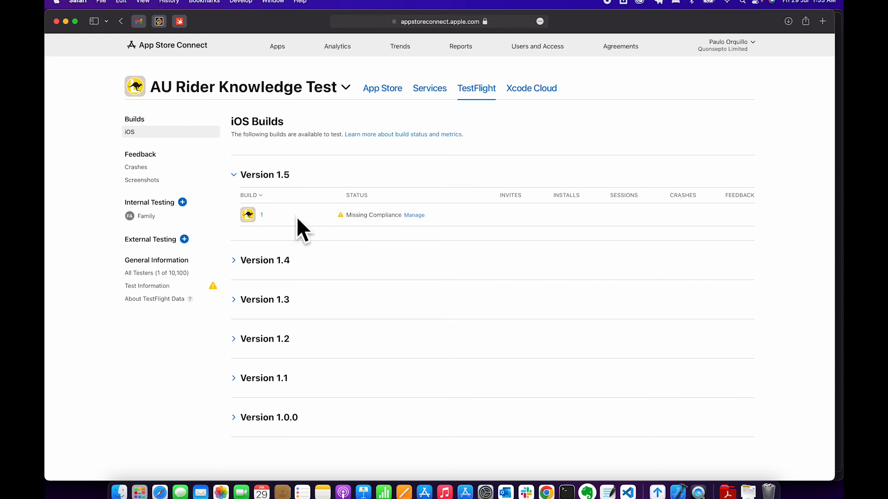
{"action": "mouse_move", "coordinate": [412, 215]}
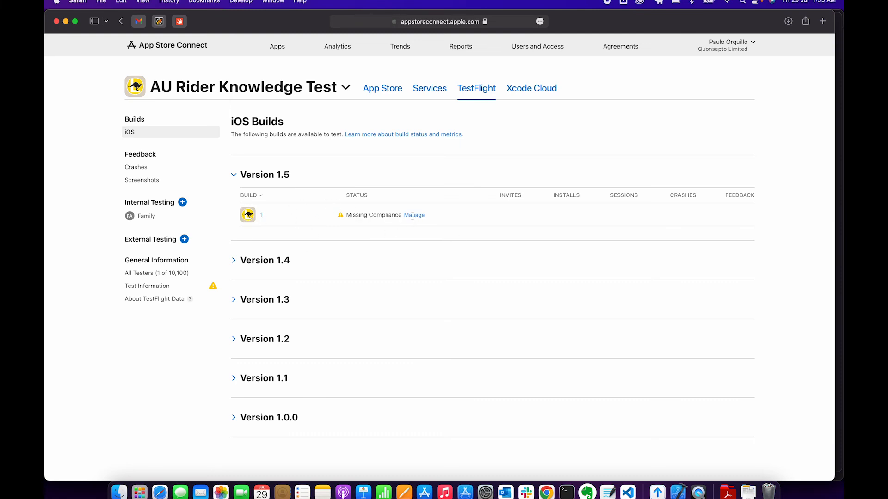
Step: Declare no encryption for build 1 and start internal testing so it becomes Ready to Submit
{"action": "left_click", "coordinate": [414, 215]}
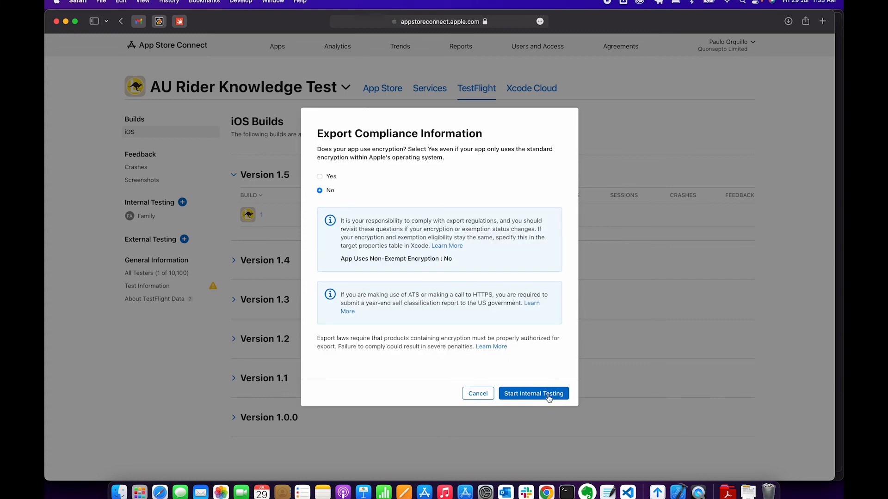
{"action": "left_click", "coordinate": [532, 394]}
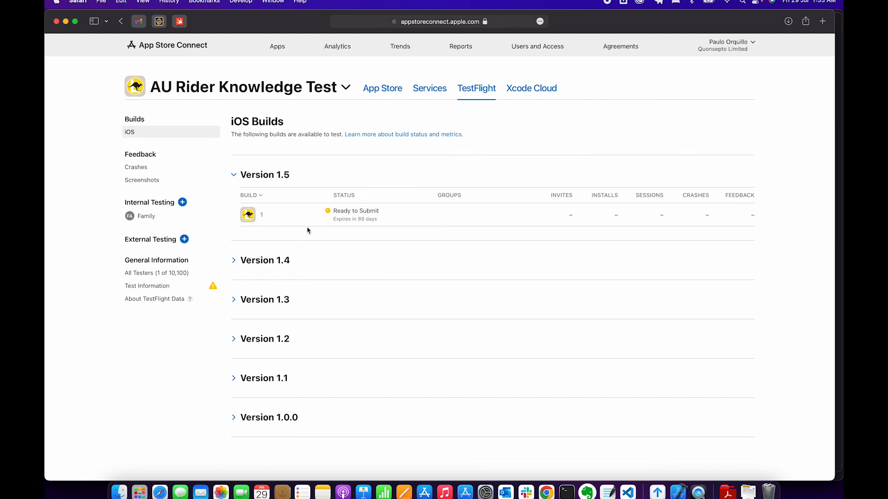
Step: Add the Family tester group to version 1.5 build 1
{"action": "left_click", "coordinate": [442, 214]}
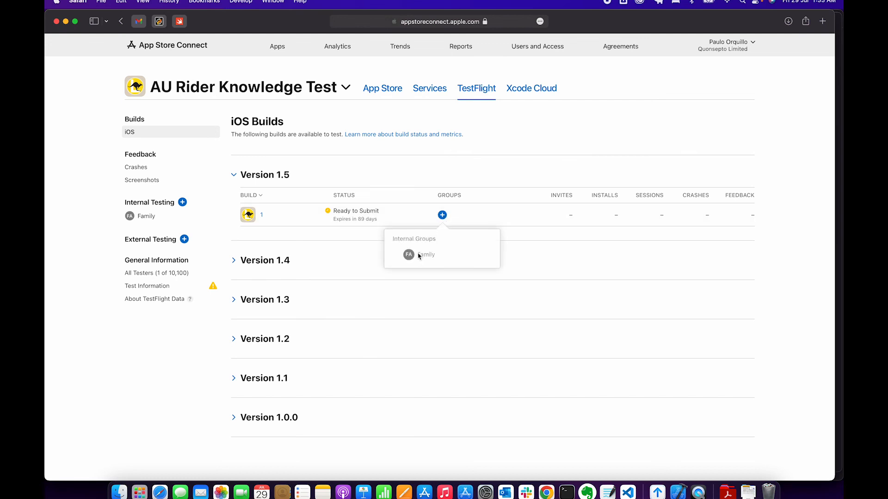
{"action": "left_click", "coordinate": [234, 175]}
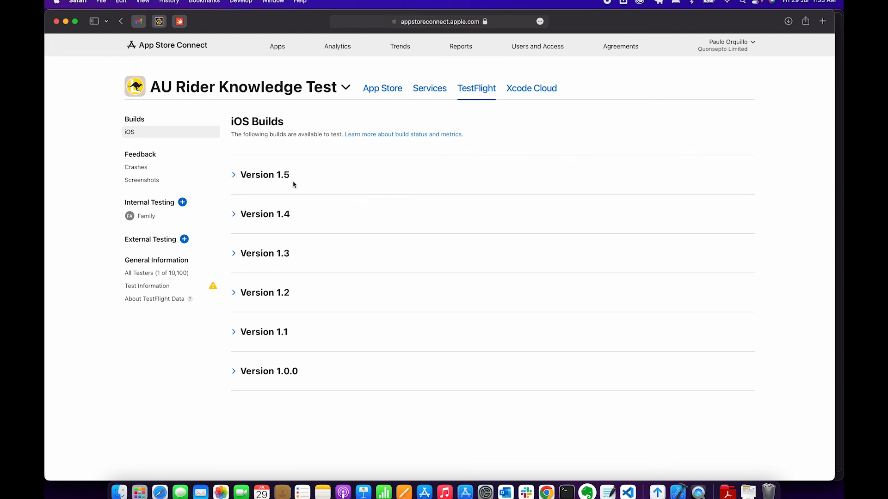
{"action": "left_click", "coordinate": [264, 175]}
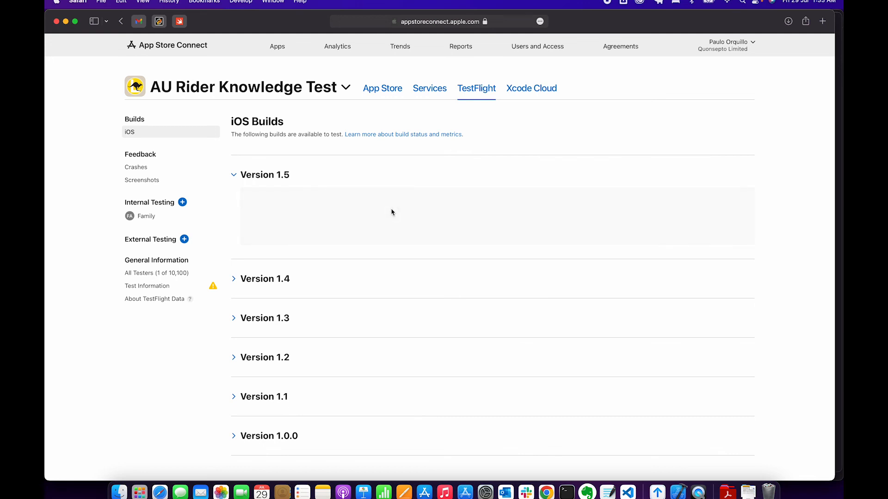